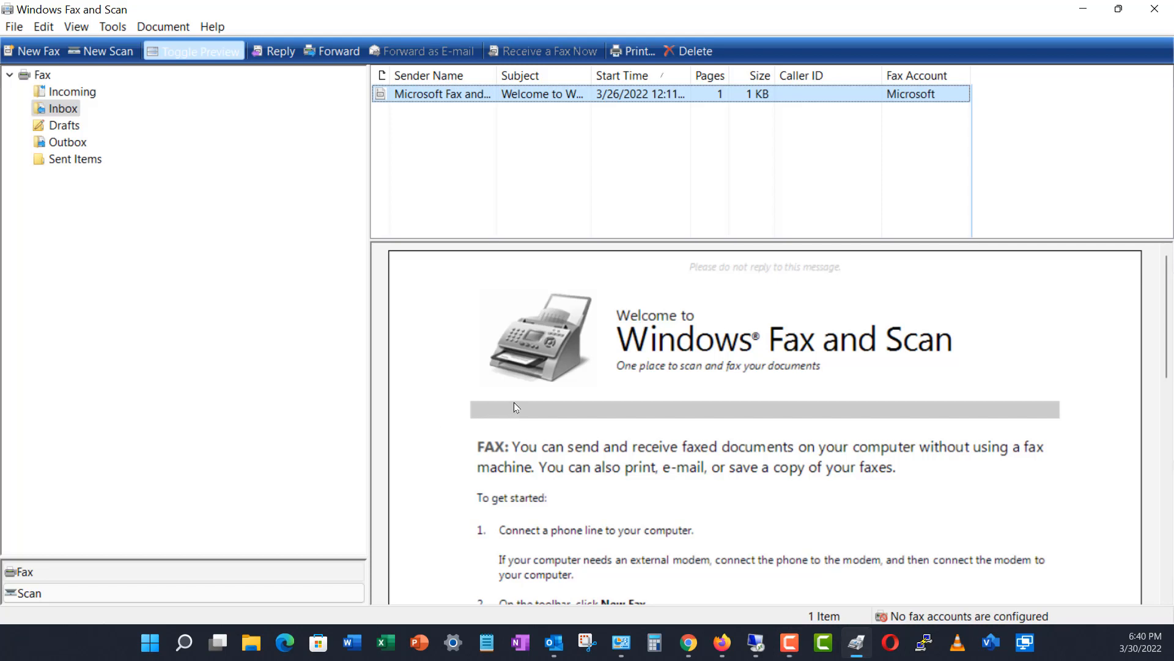
Step: Try scanning on the HP OfficeJet Pro 6960, dismissing the no-scanner and WIA driver warnings
click(101, 51)
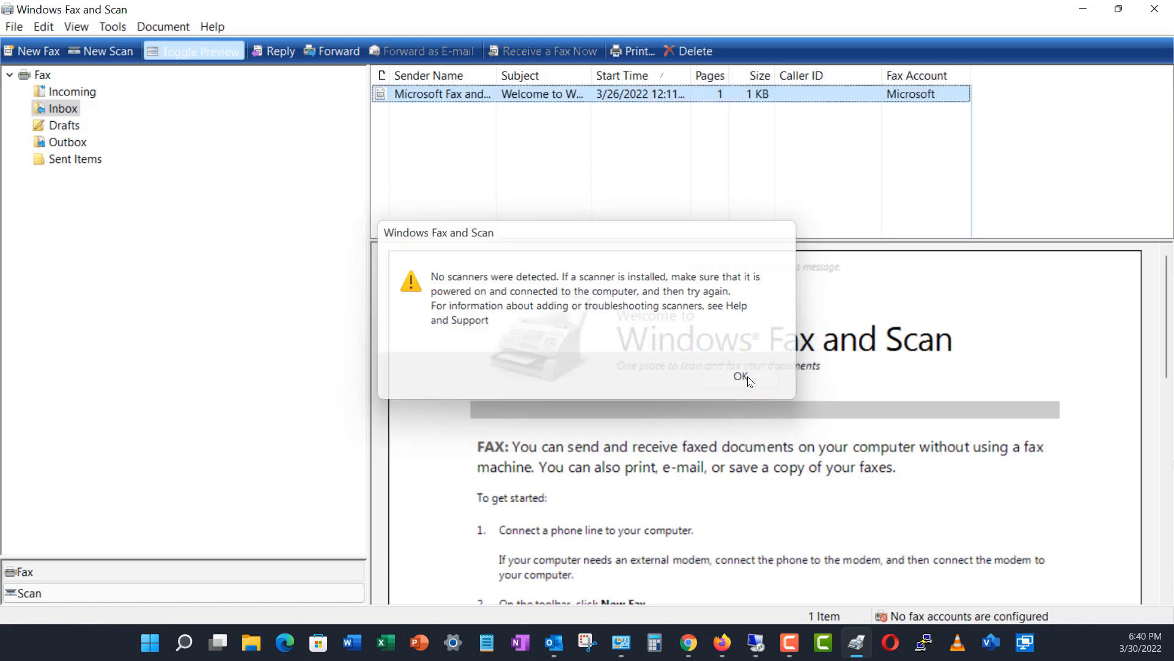
click(740, 375)
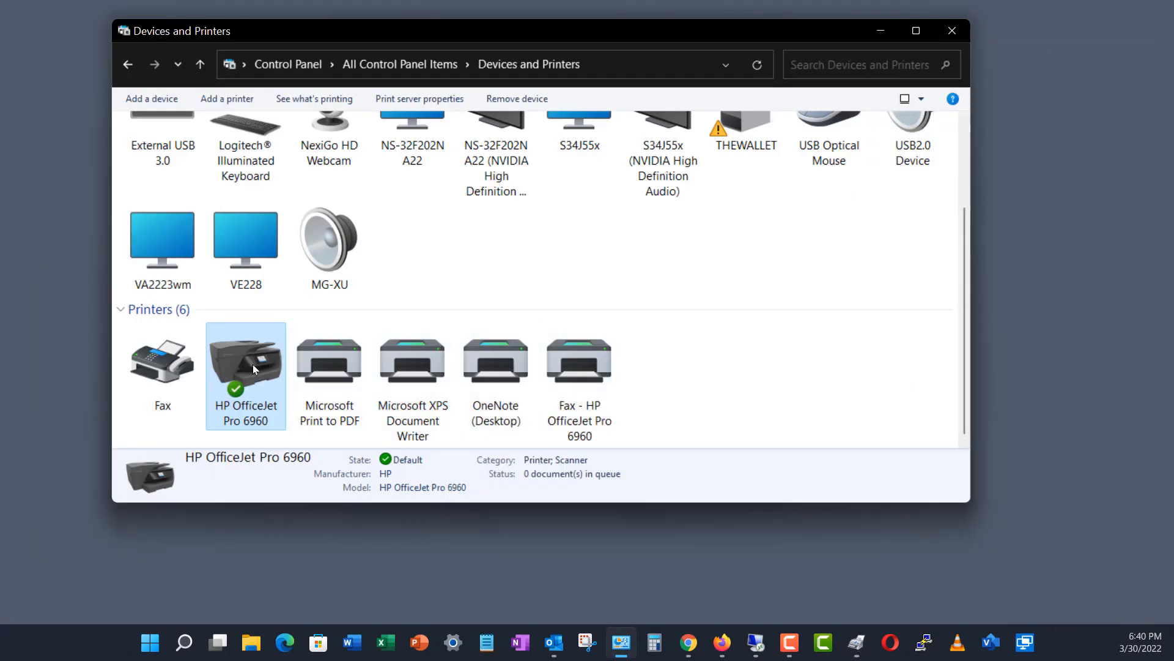
right_click(246, 363)
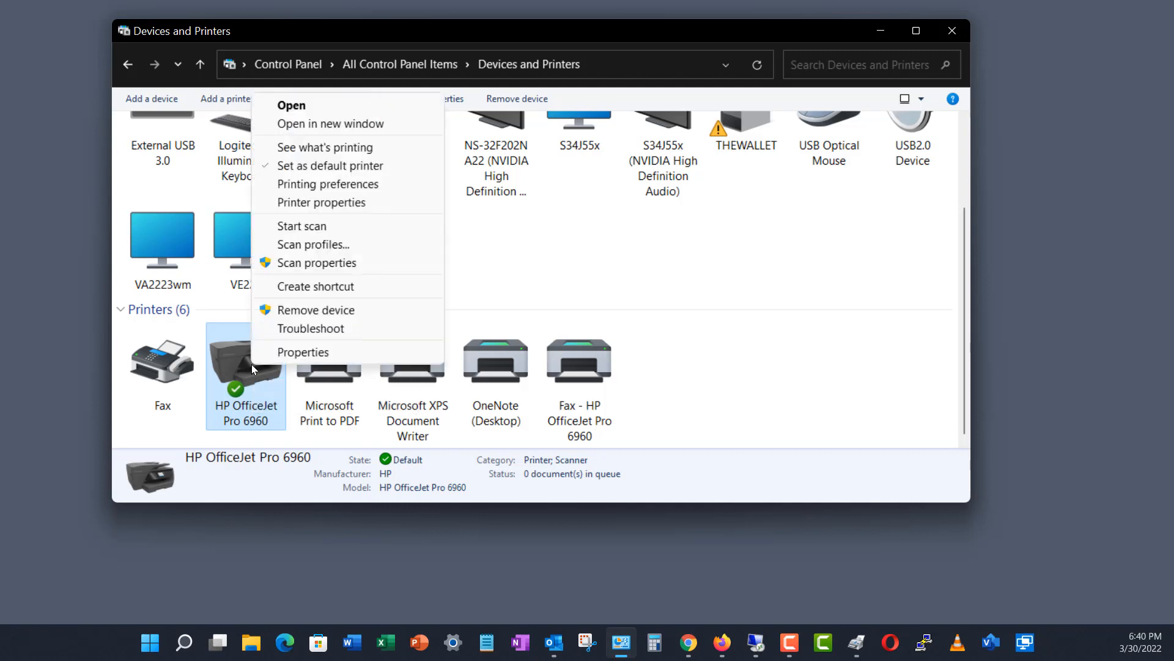
mouse_move(303, 352)
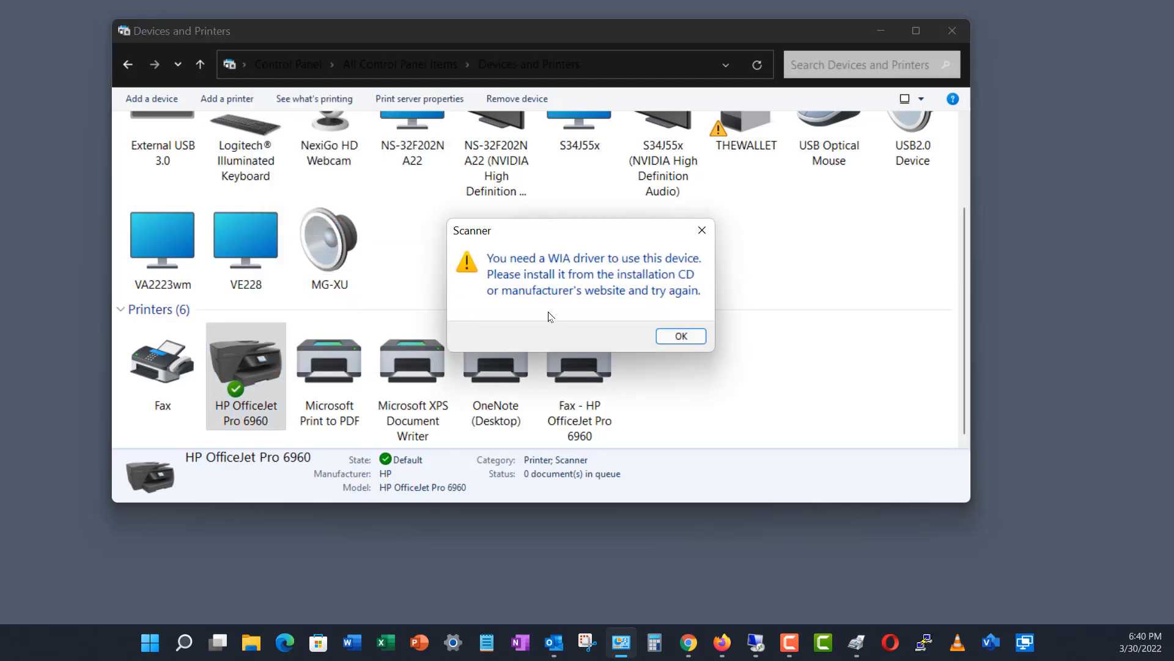
mouse_move(573, 277)
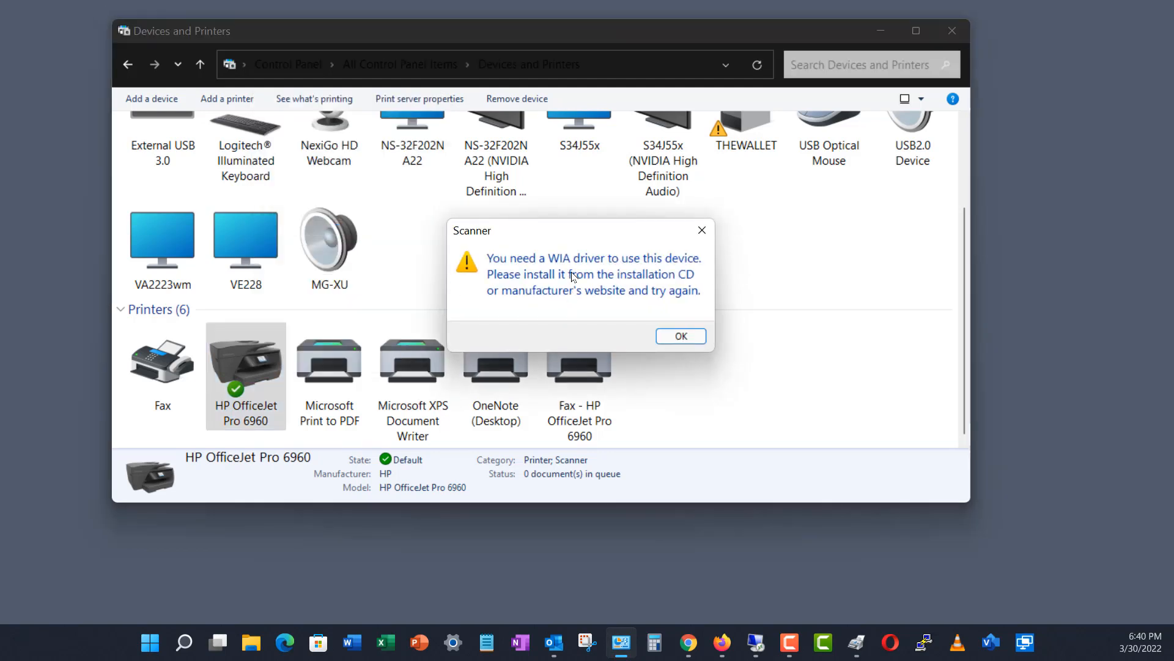
mouse_move(657, 338)
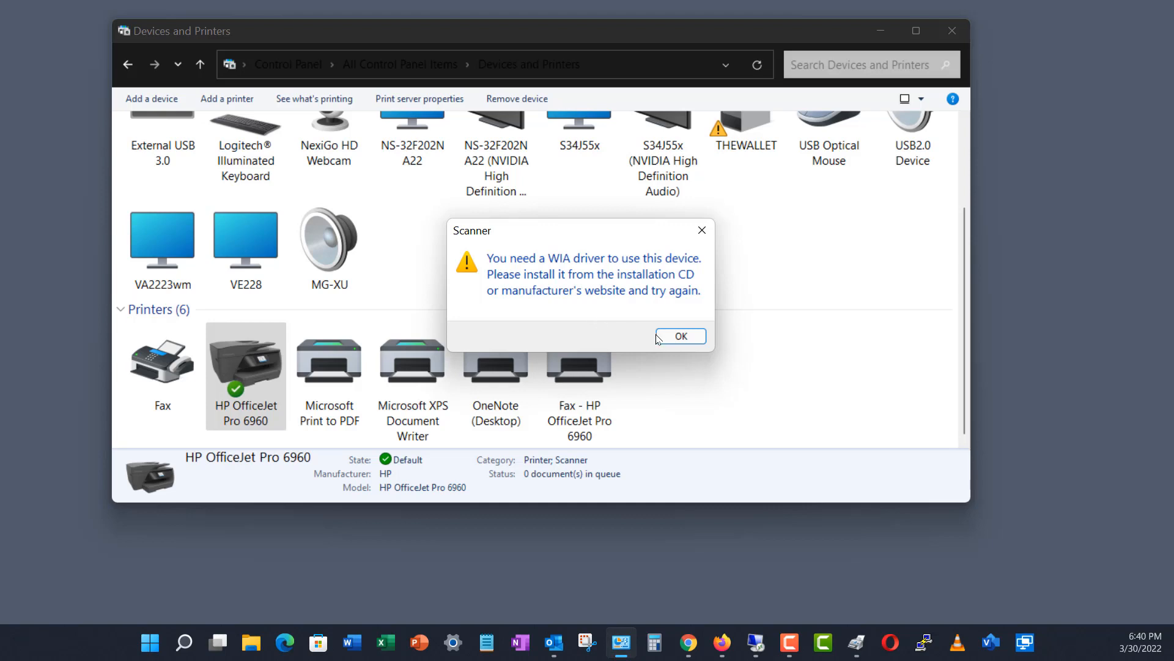
click(678, 336)
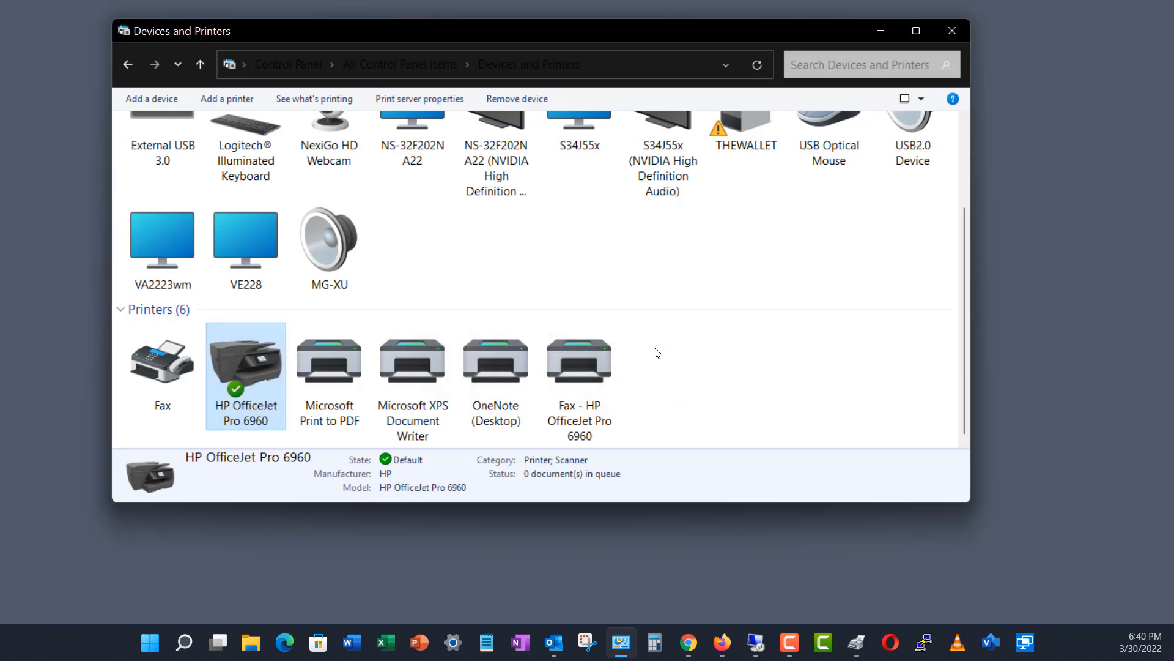
click(150, 643)
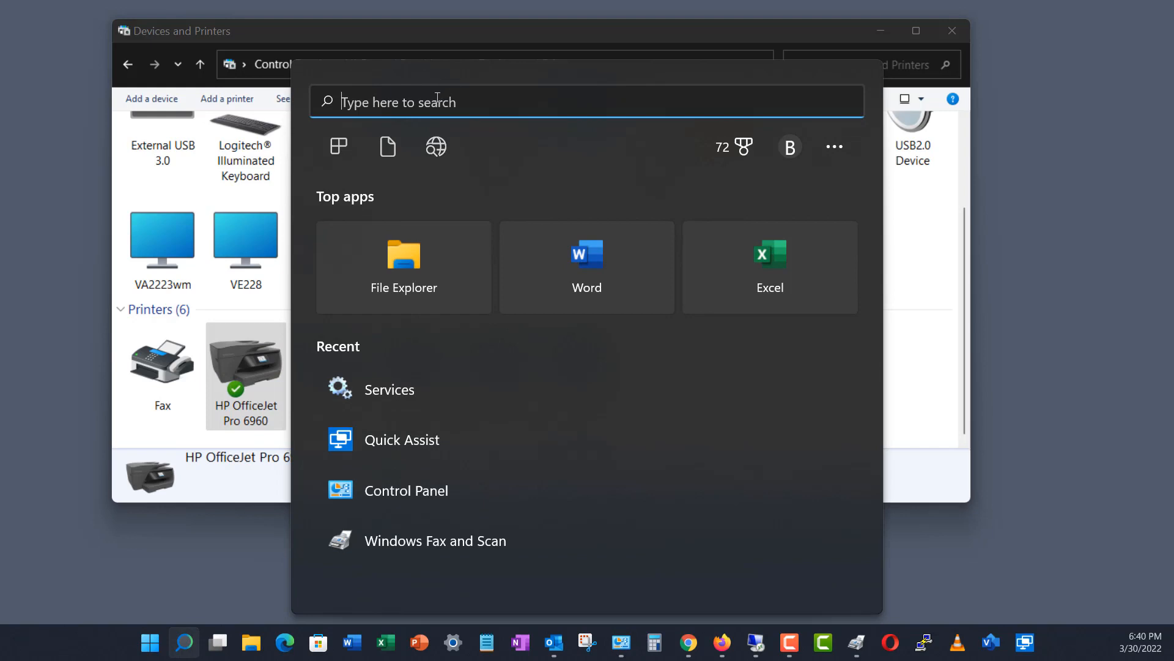
Step: Search 'services', open the console, and select Windows Image Acquisition (WIA)
text(services.)
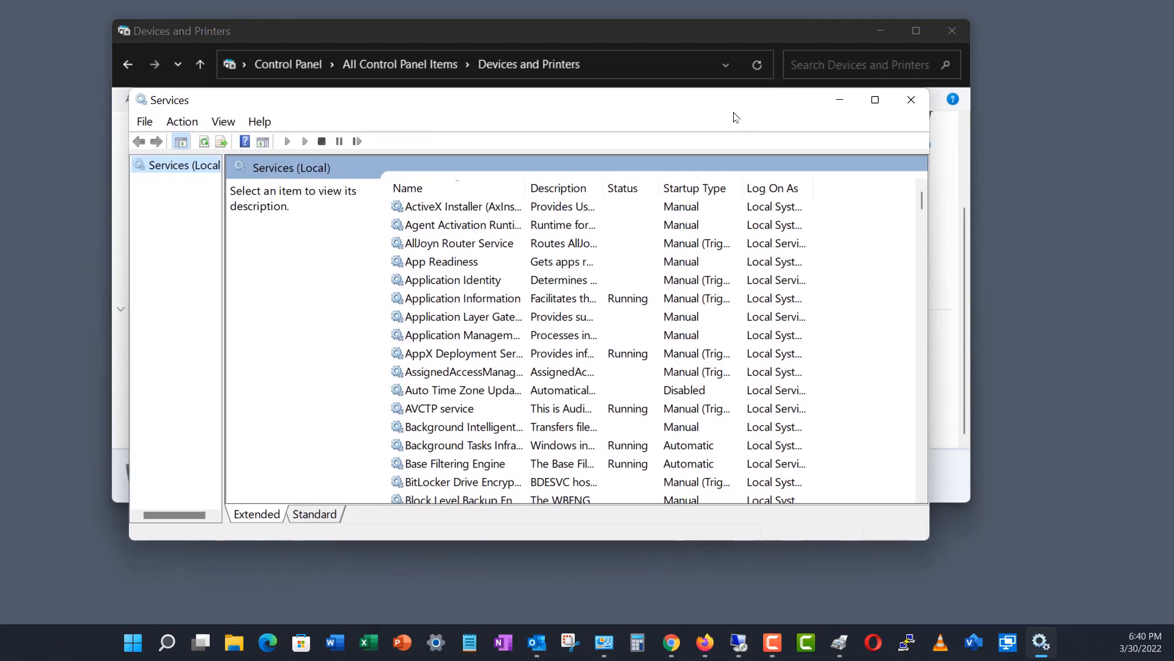
scroll(down, 3)
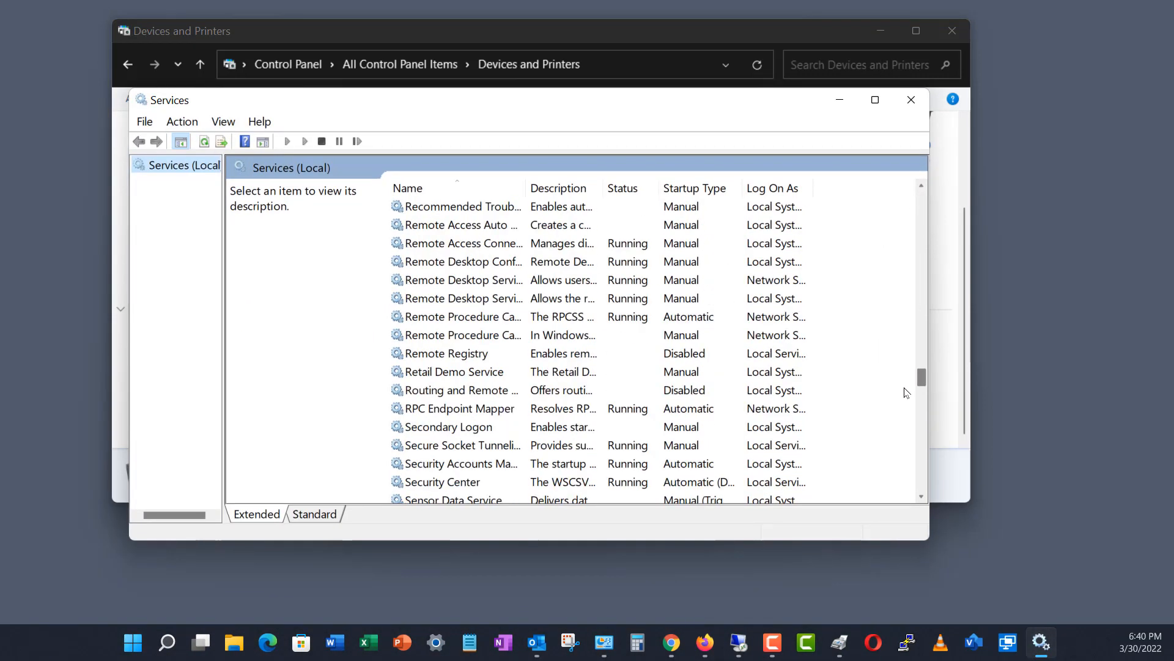
scroll(down, 3)
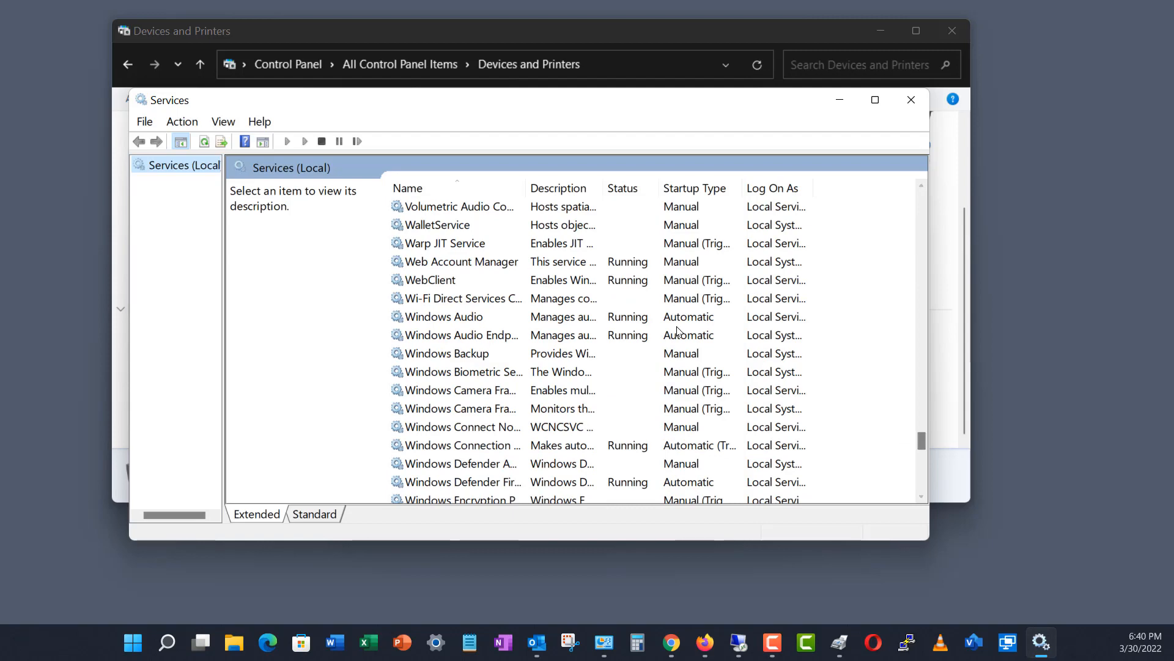
scroll(down, 3)
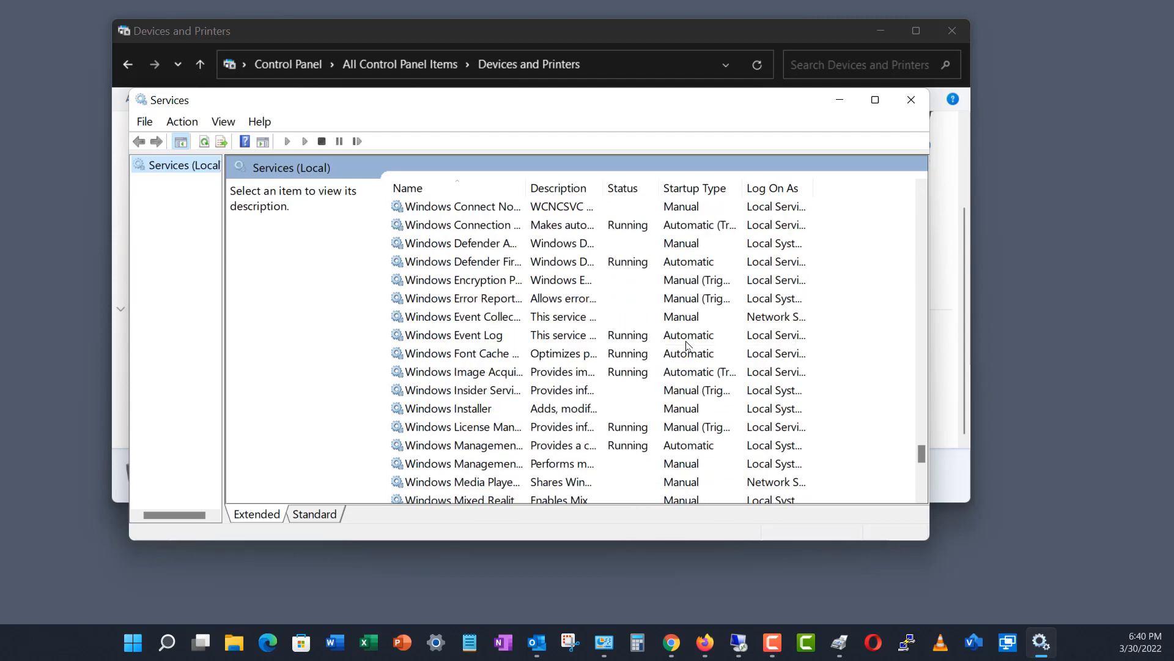
click(460, 372)
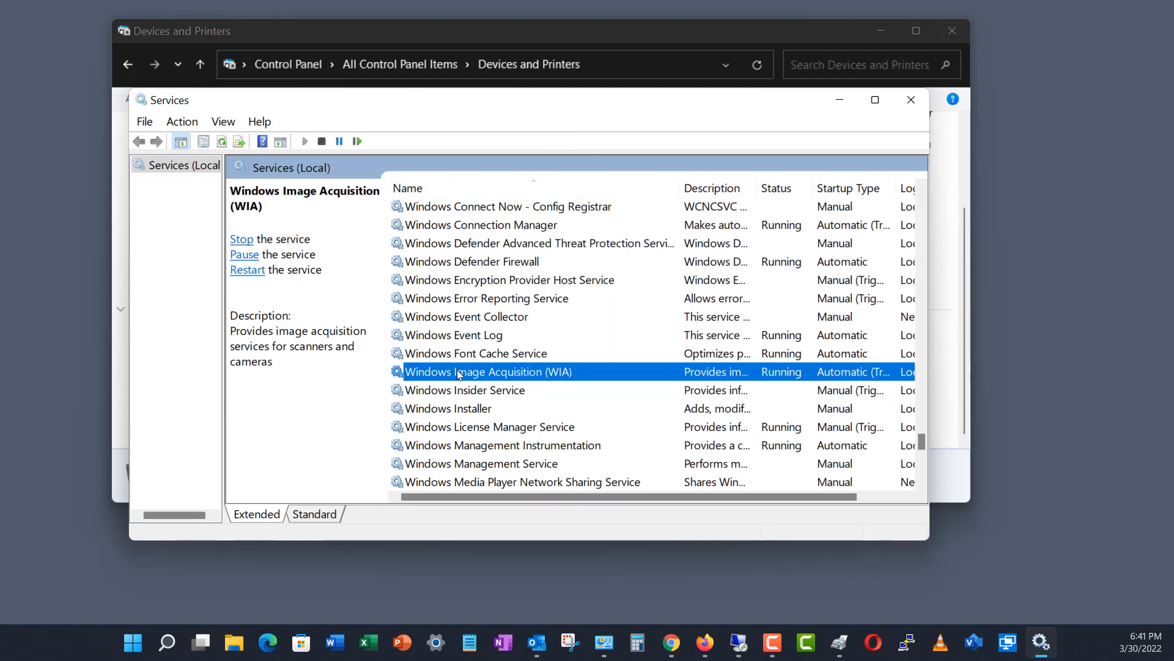
Step: Make WIA log on as Local System with desktop interaction allowed, then stop the service
double_click(489, 371)
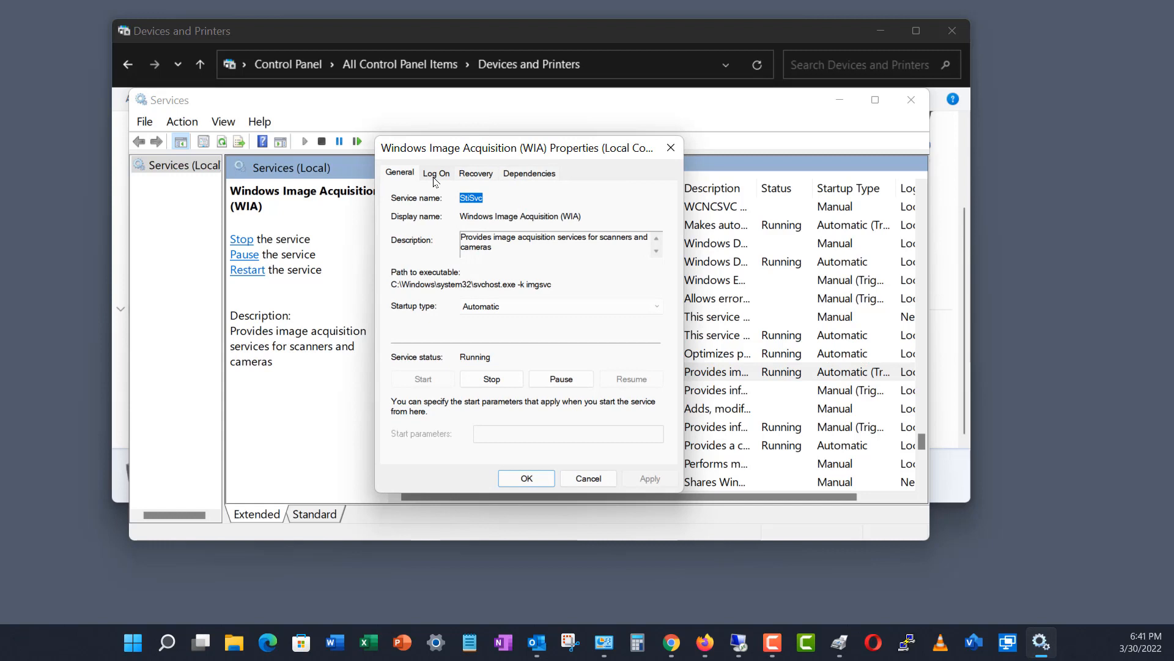
click(436, 173)
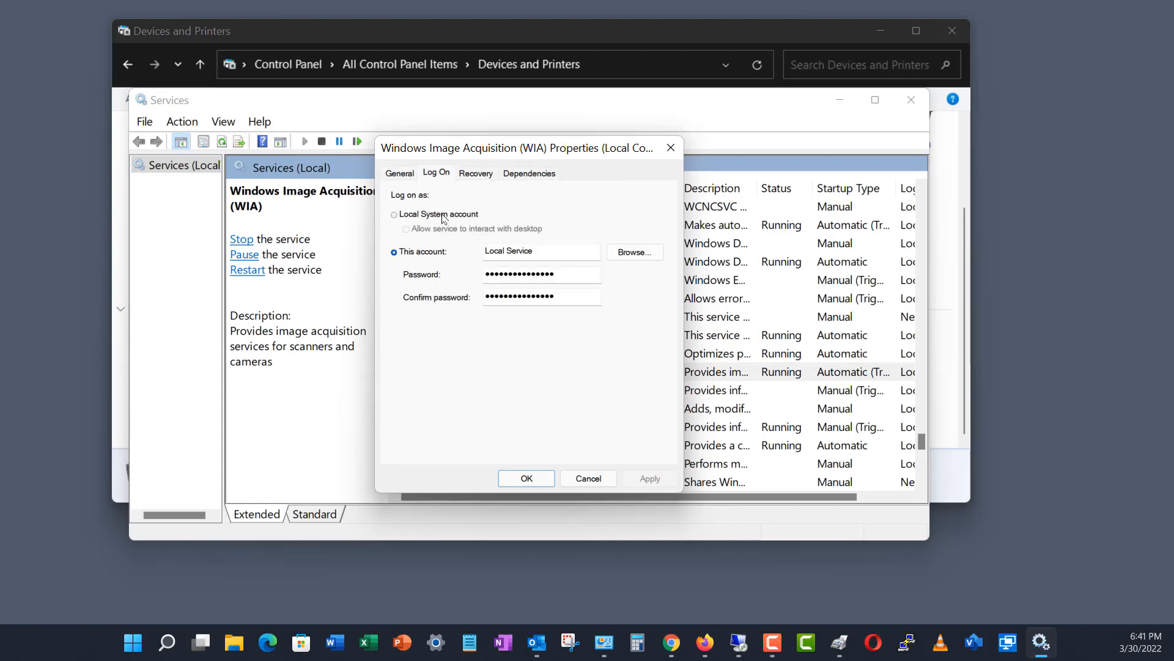
click(394, 213)
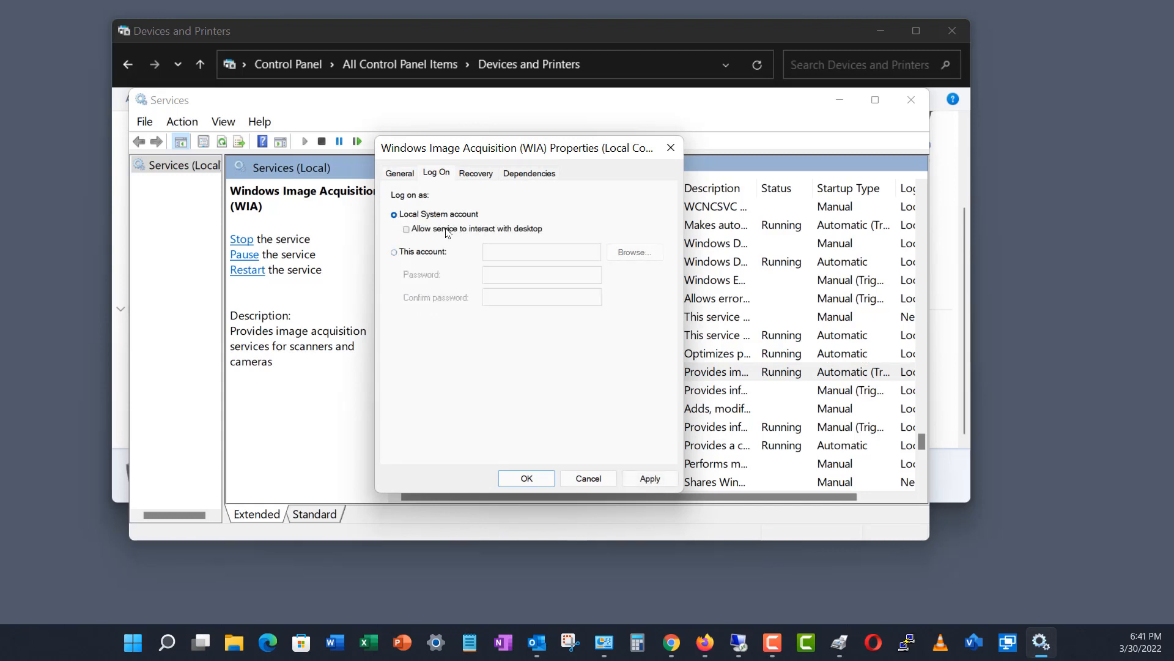
click(406, 228)
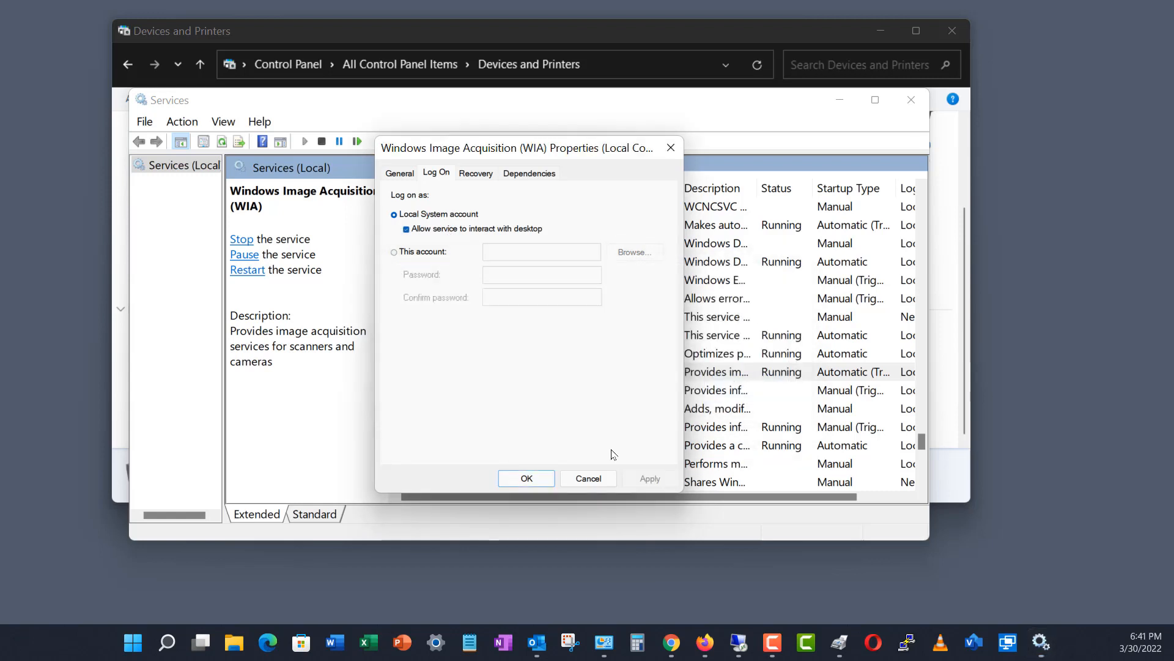
click(588, 478)
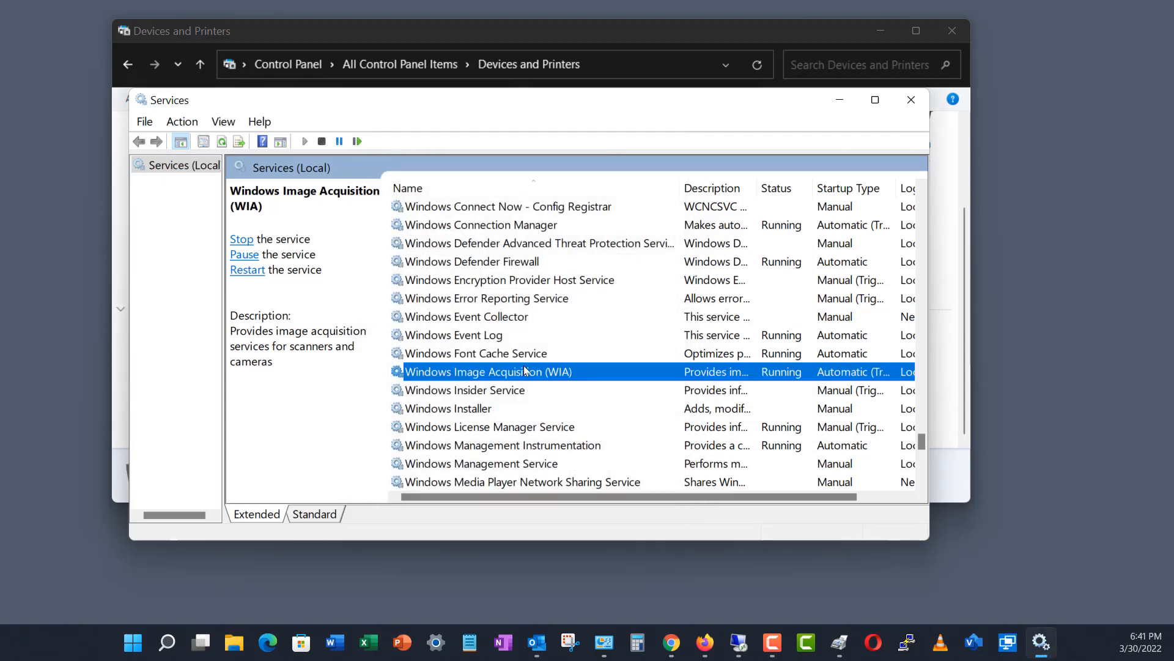
click(241, 239)
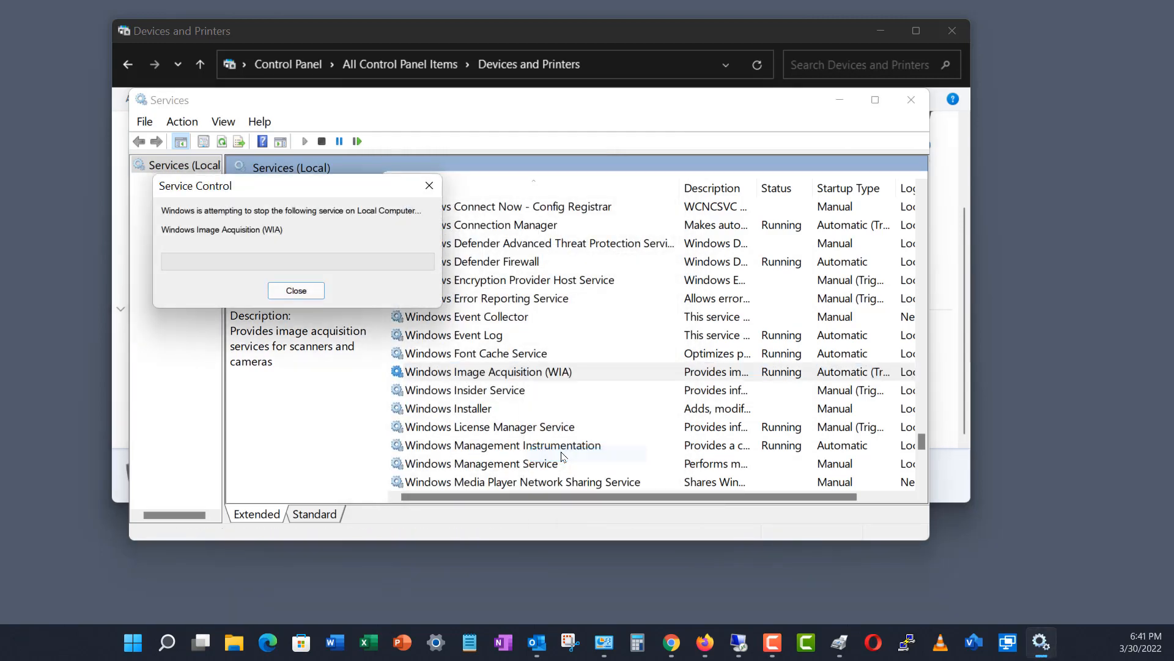
click(296, 290)
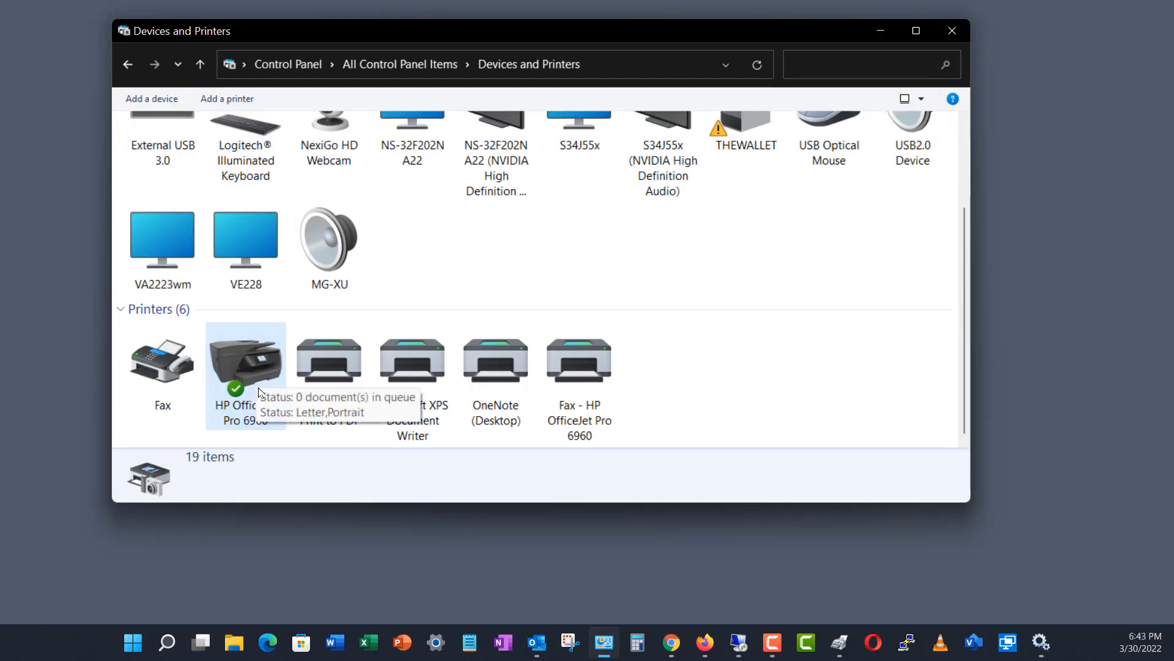
Step: Remove the HP OfficeJet Pro 6960 device and confirm the removal
right_click(246, 361)
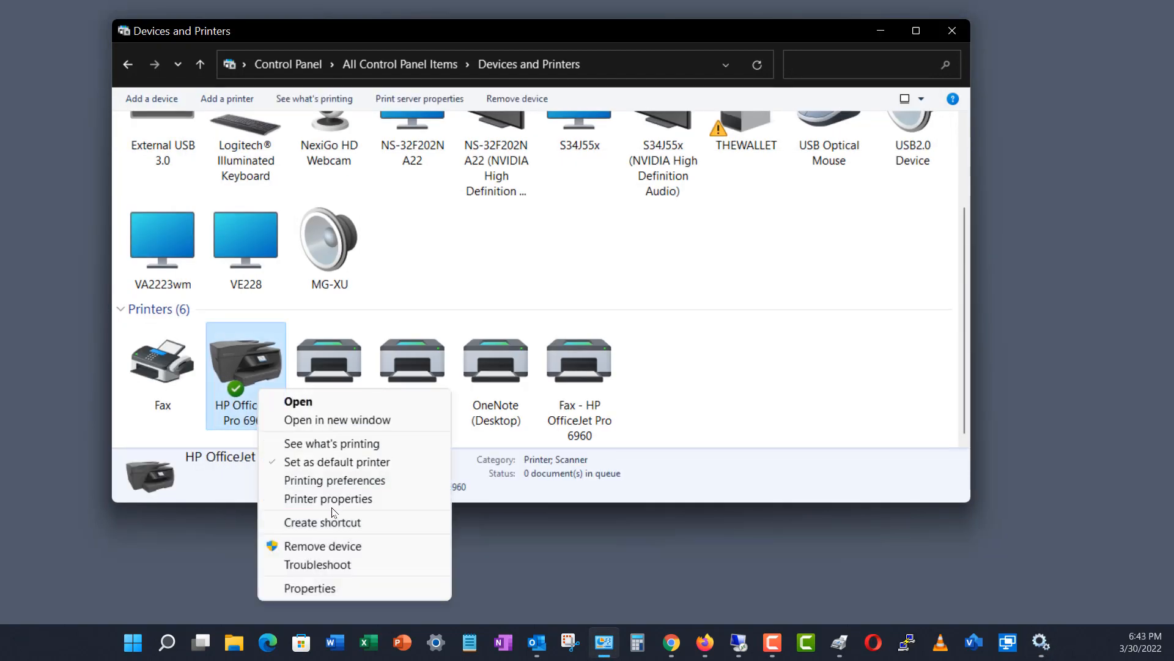
click(323, 545)
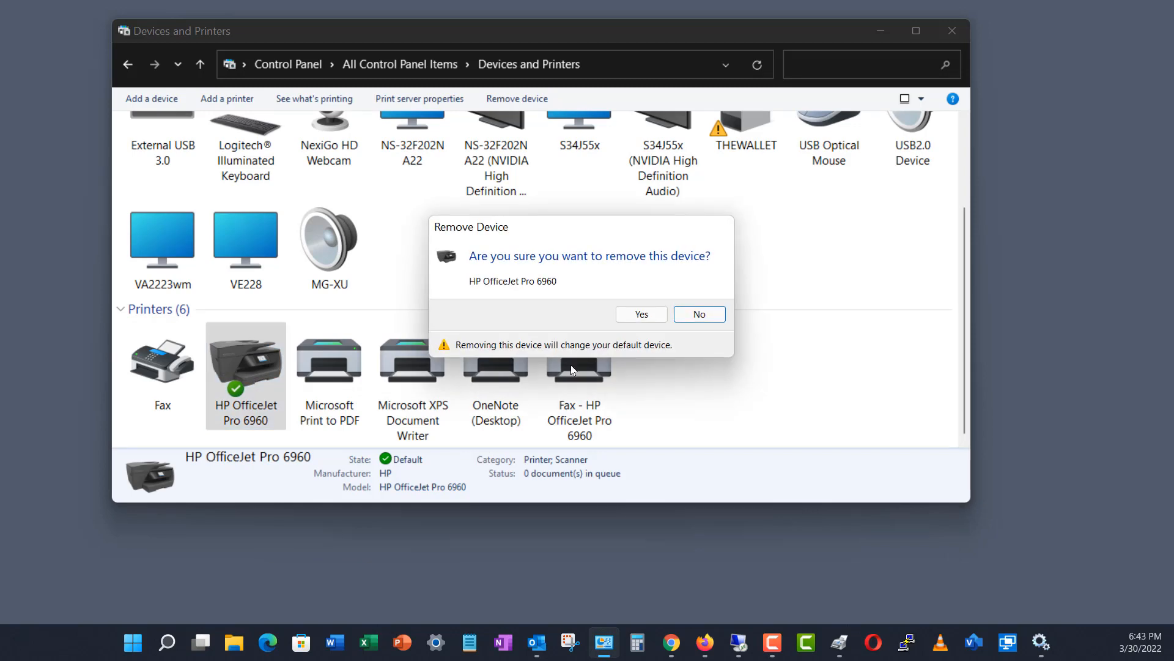
click(639, 313)
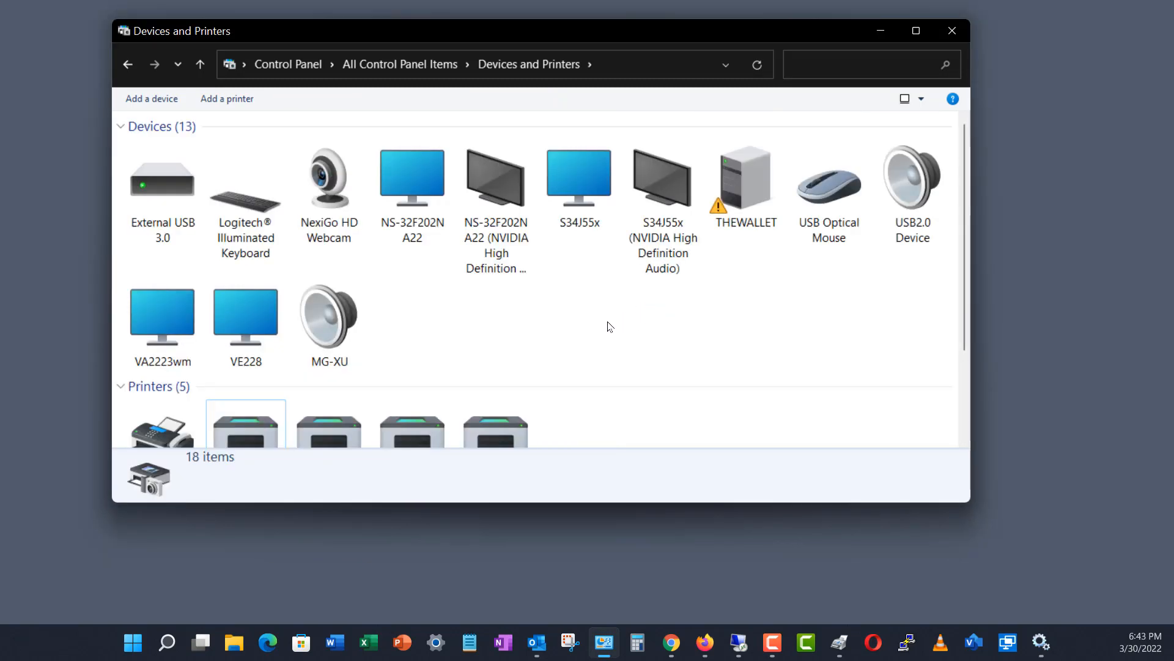
mouse_move(547, 323)
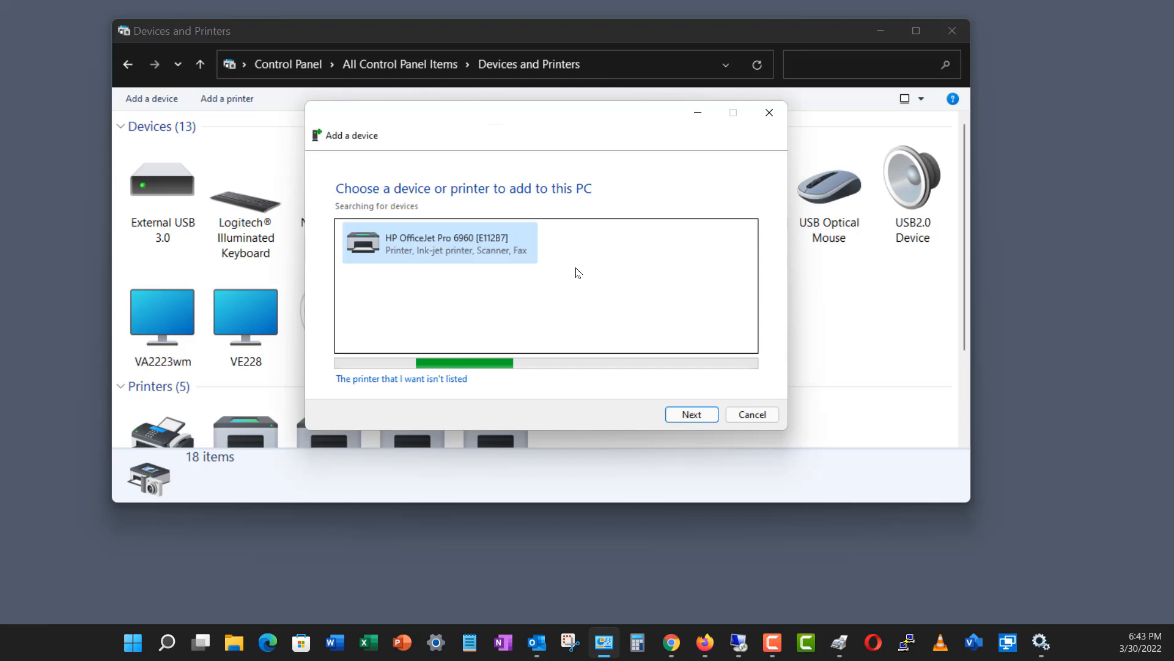
mouse_move(473, 257)
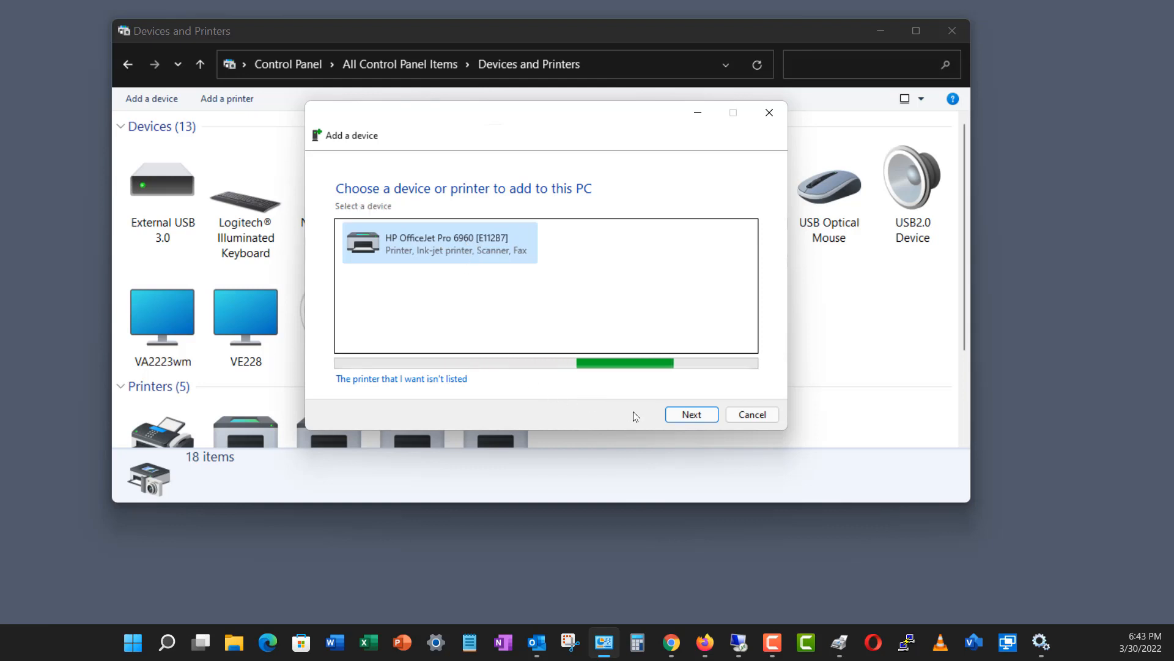
Step: Install the detected HP OfficeJet Pro 6960 again and close the finished installer
click(691, 414)
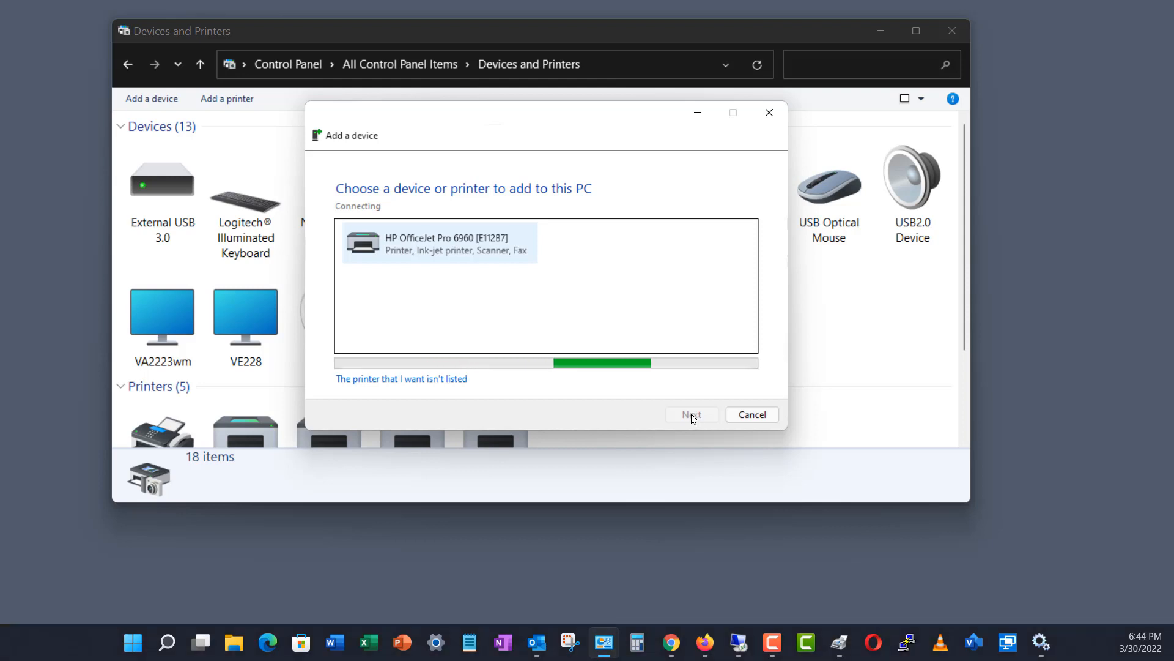
click(690, 414)
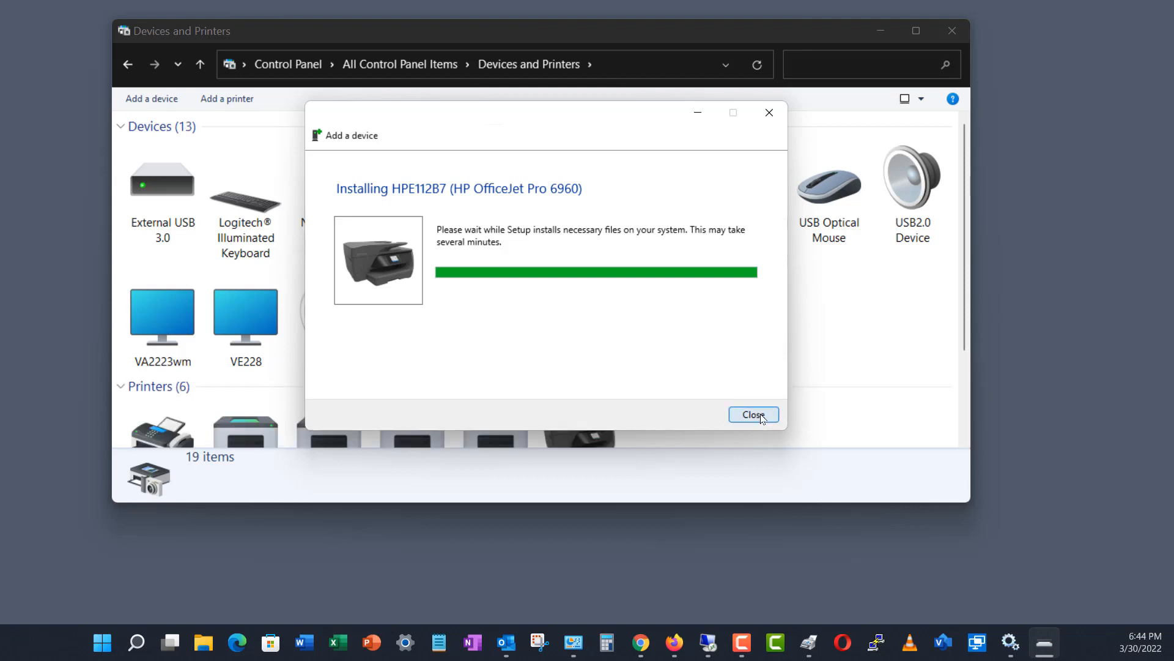
click(753, 414)
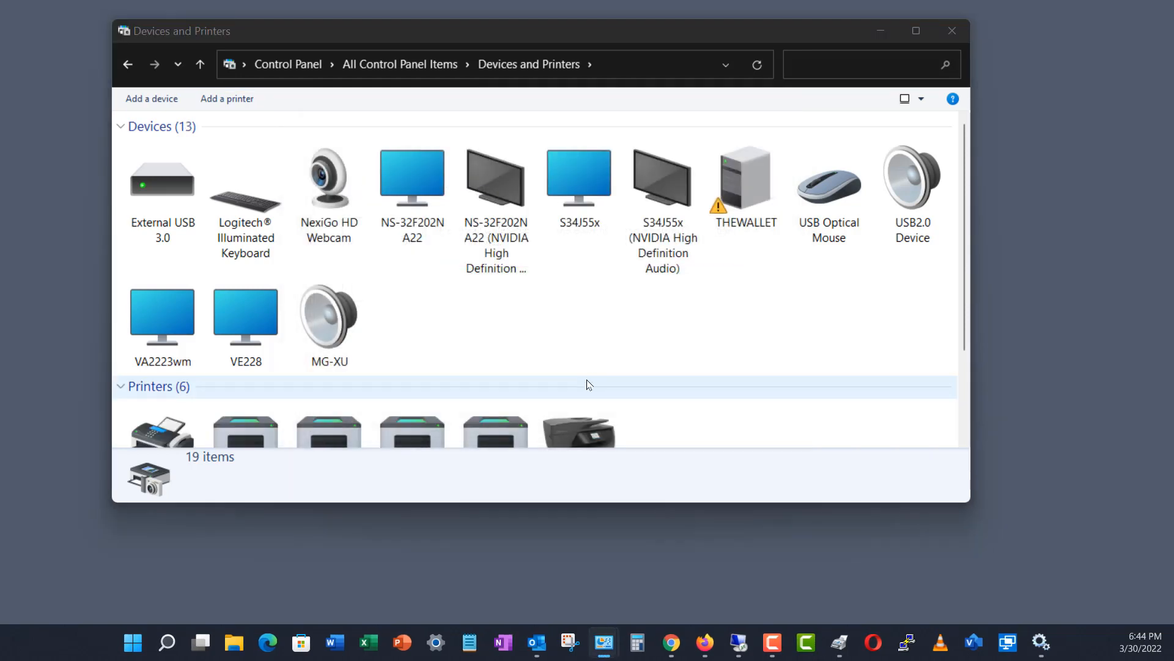
Step: Start a scan from the re-added HPE112B7 printer, then close the scan window
right_click(579, 363)
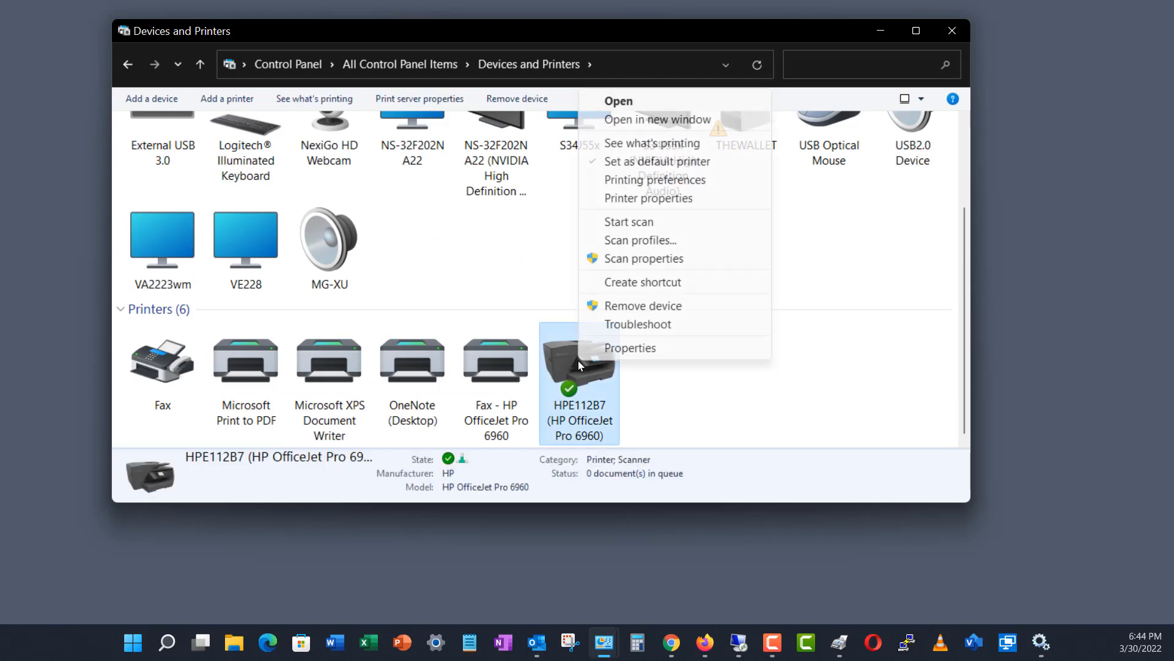
click(630, 220)
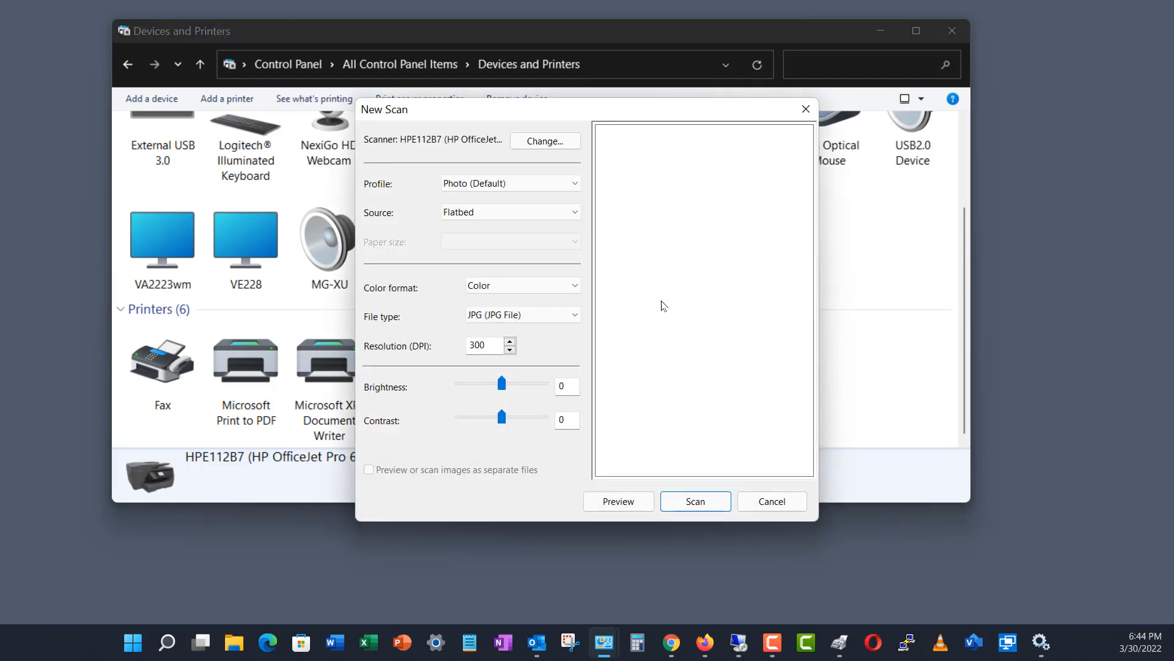
mouse_move(605, 203)
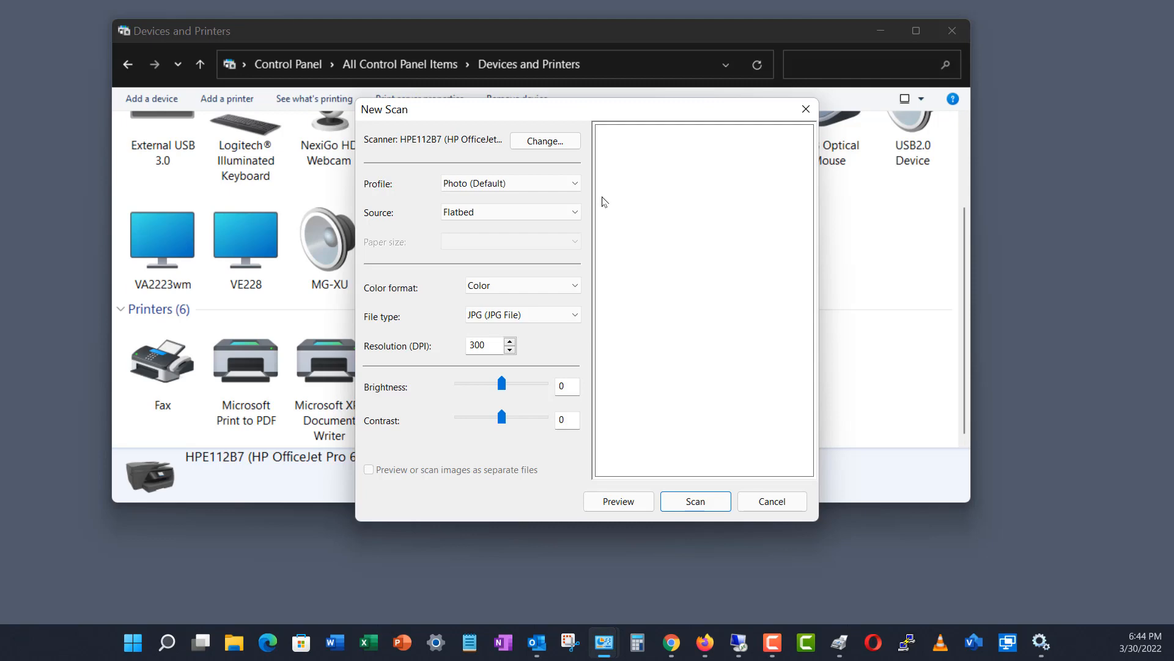
click(771, 501)
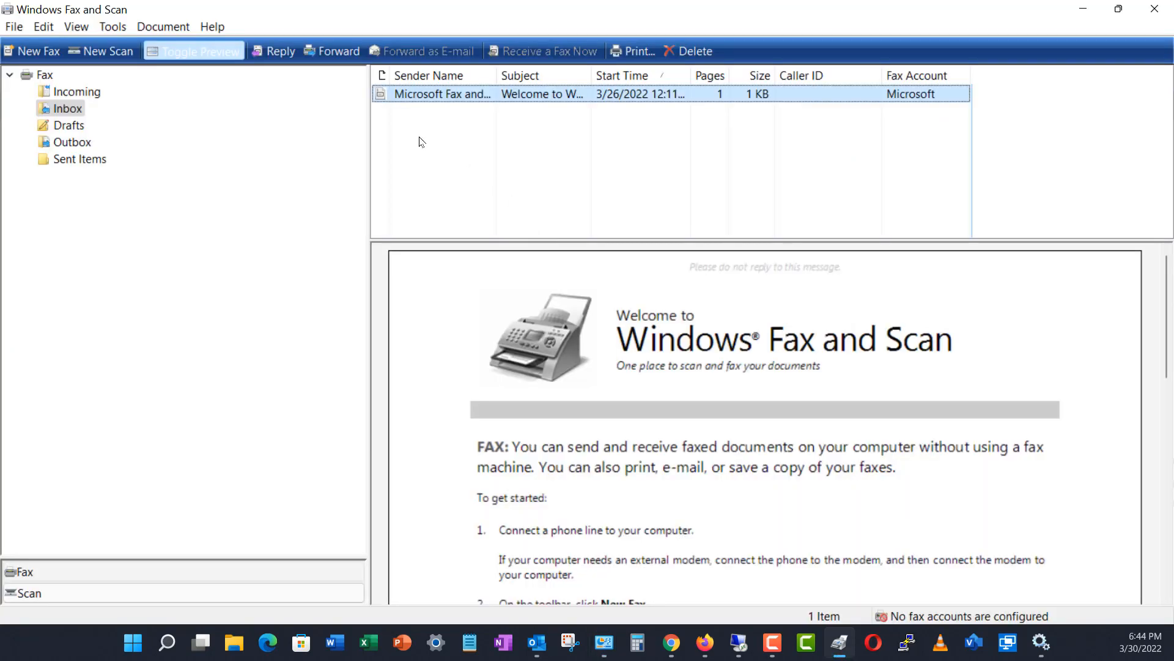
Step: Scan a document with Documents profile, one-sided Feeder source, and Letter paper size
click(107, 51)
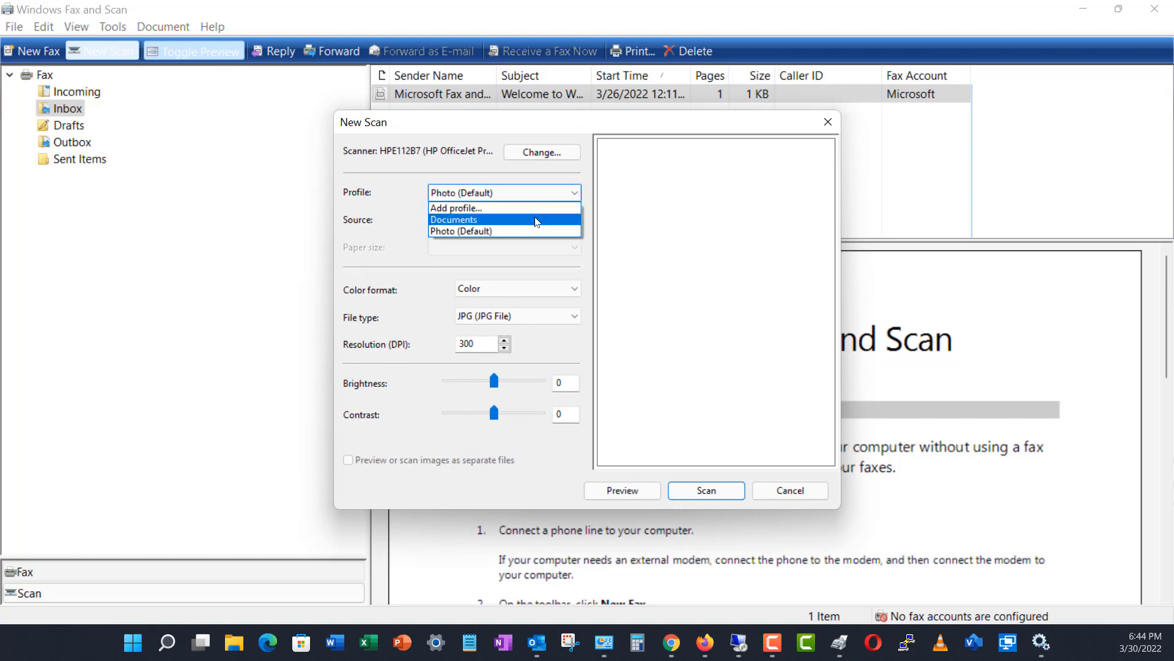
click(454, 219)
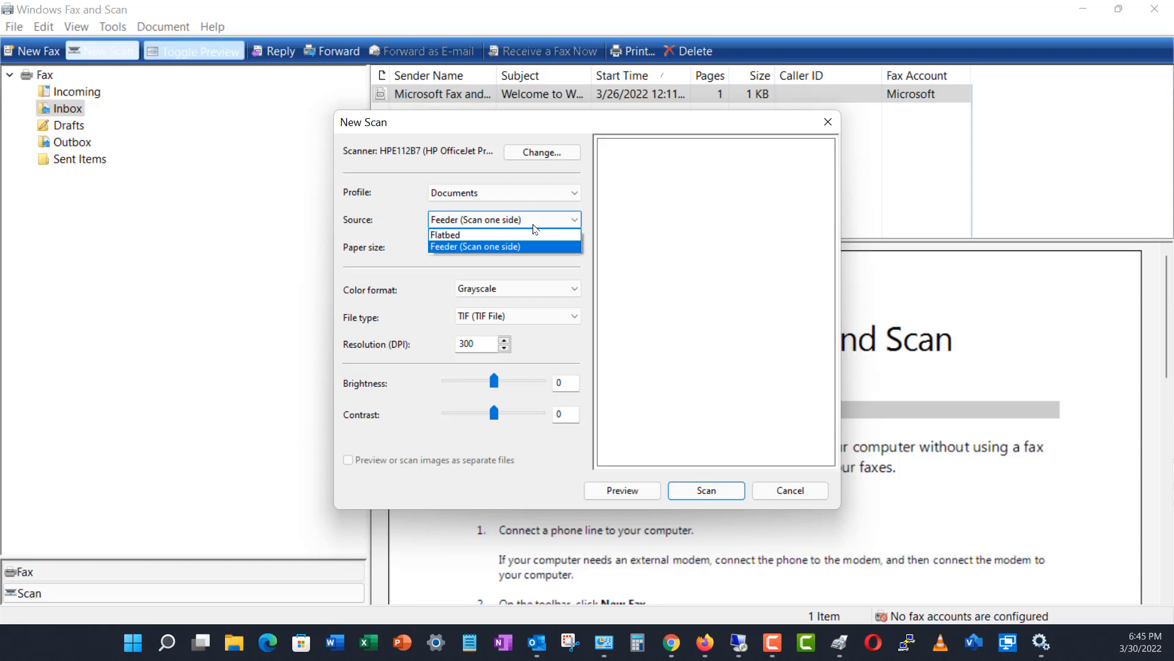
click(474, 246)
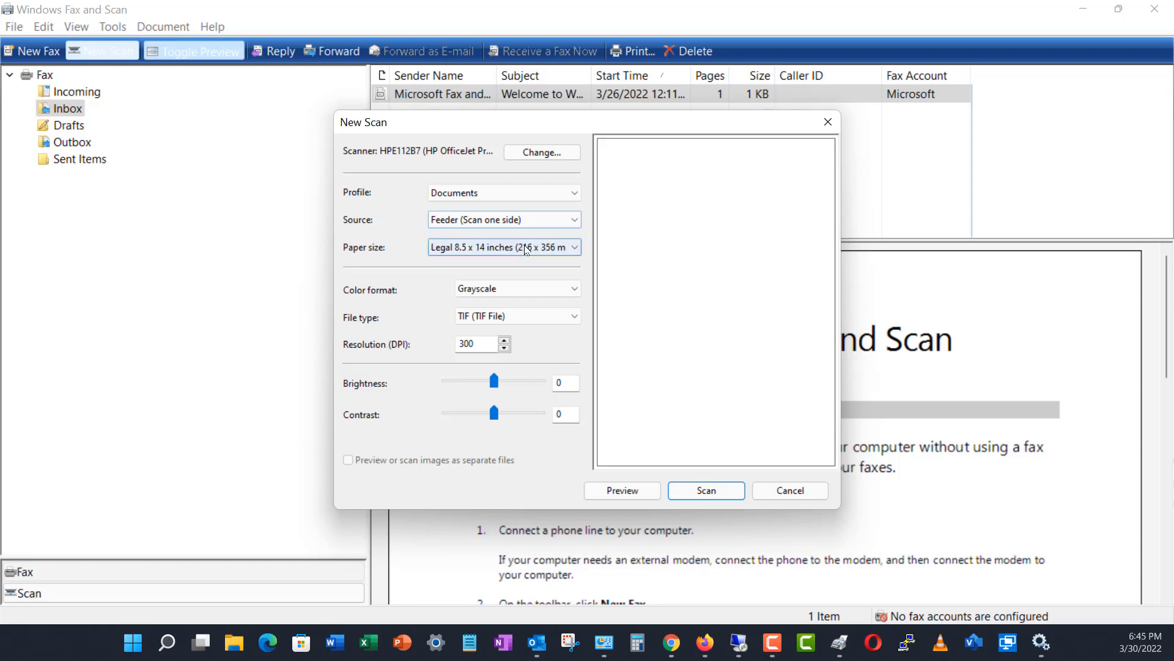
click(574, 247)
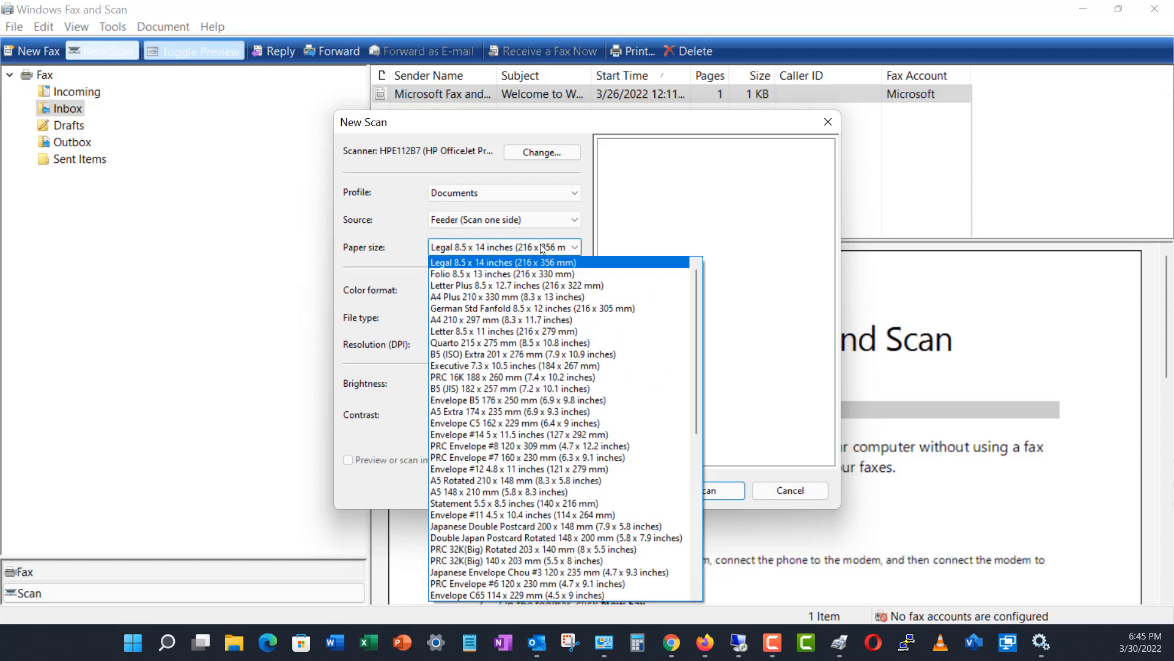
click(504, 331)
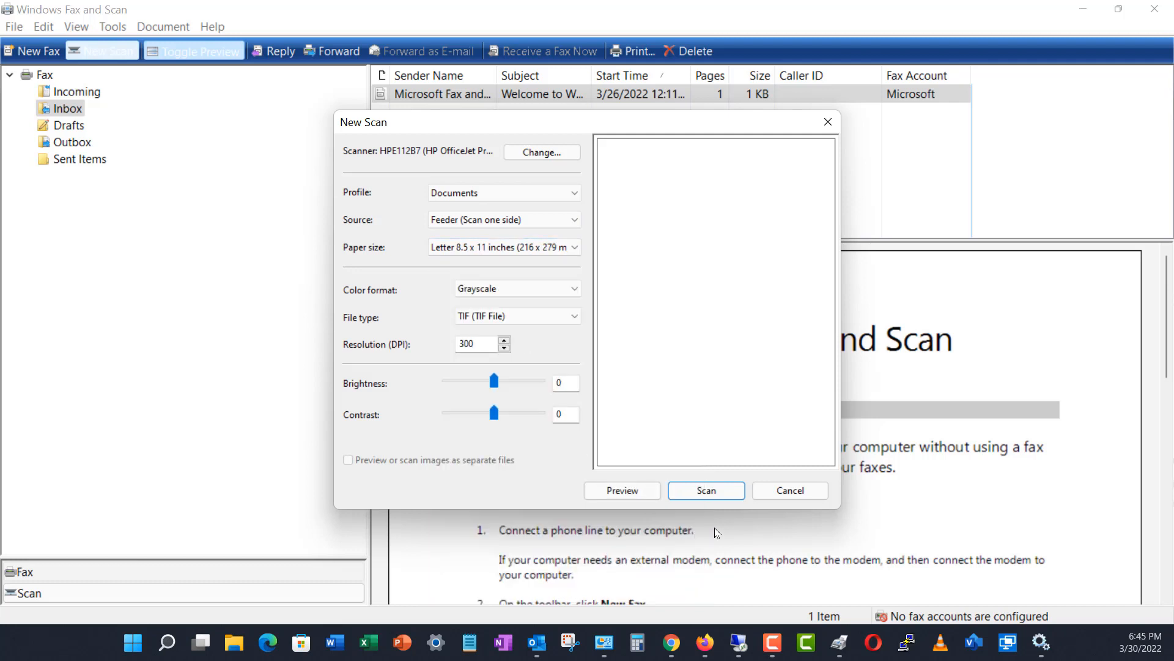
click(705, 490)
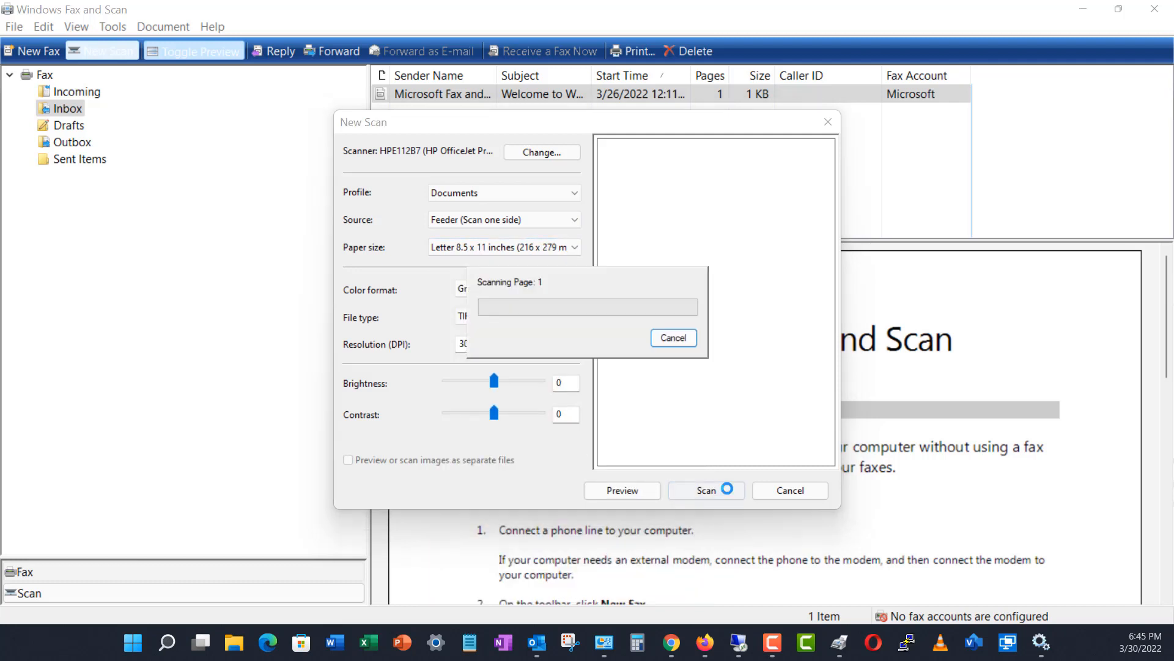